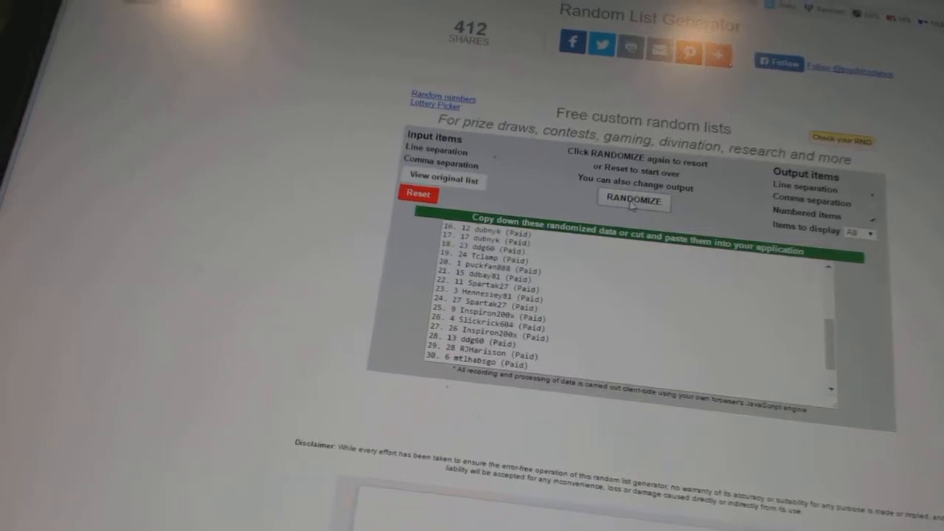
Reshuffle and copy the participant names, then randomize the 30 NHL team names
click(633, 201)
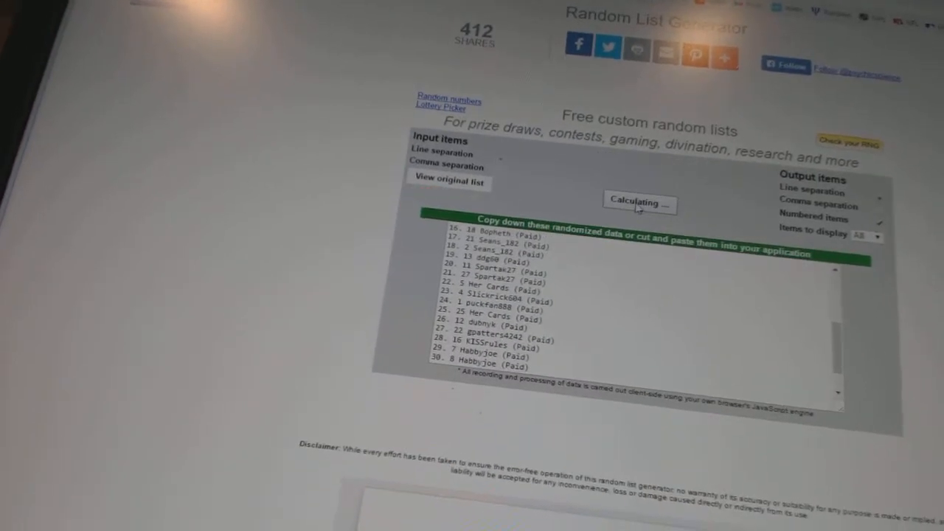
click(639, 204)
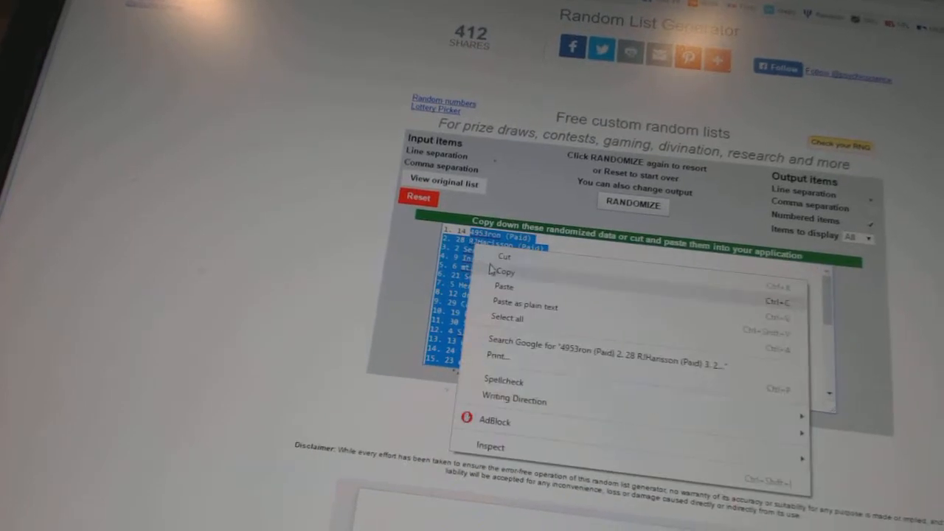
click(504, 272)
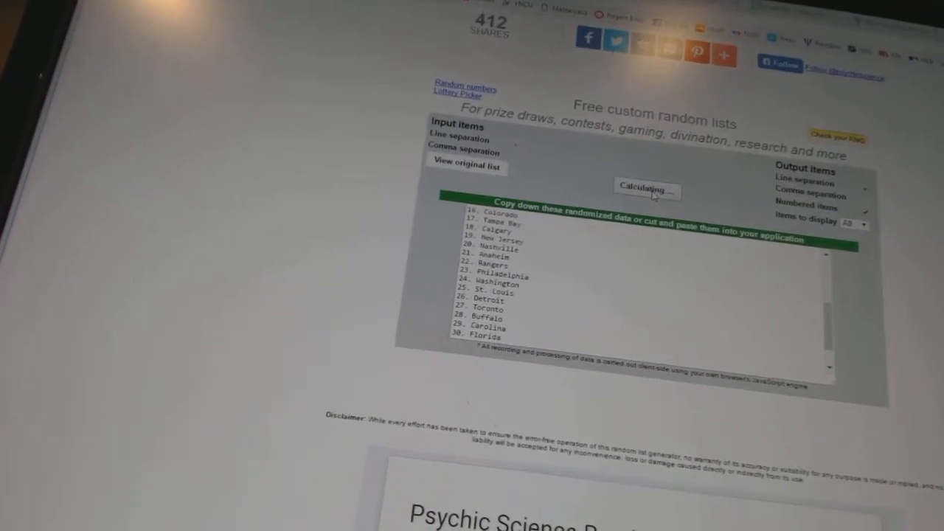
click(647, 192)
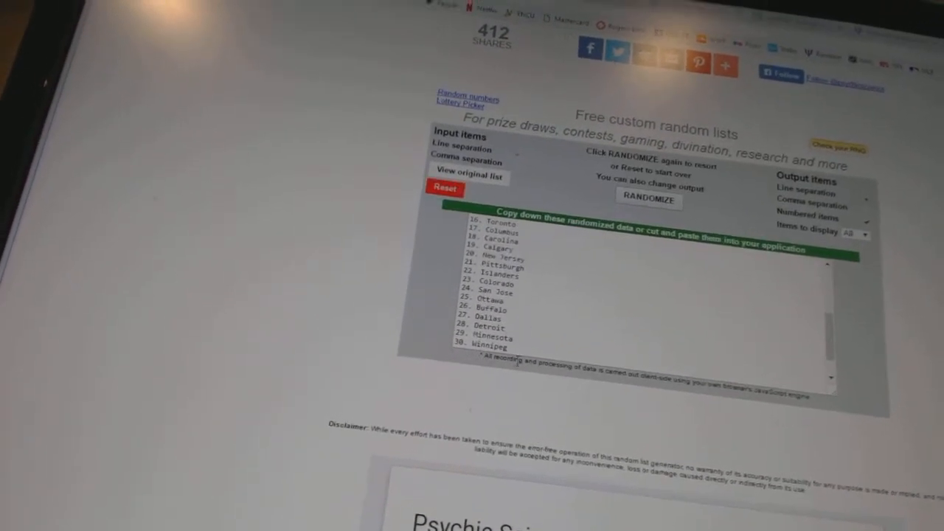